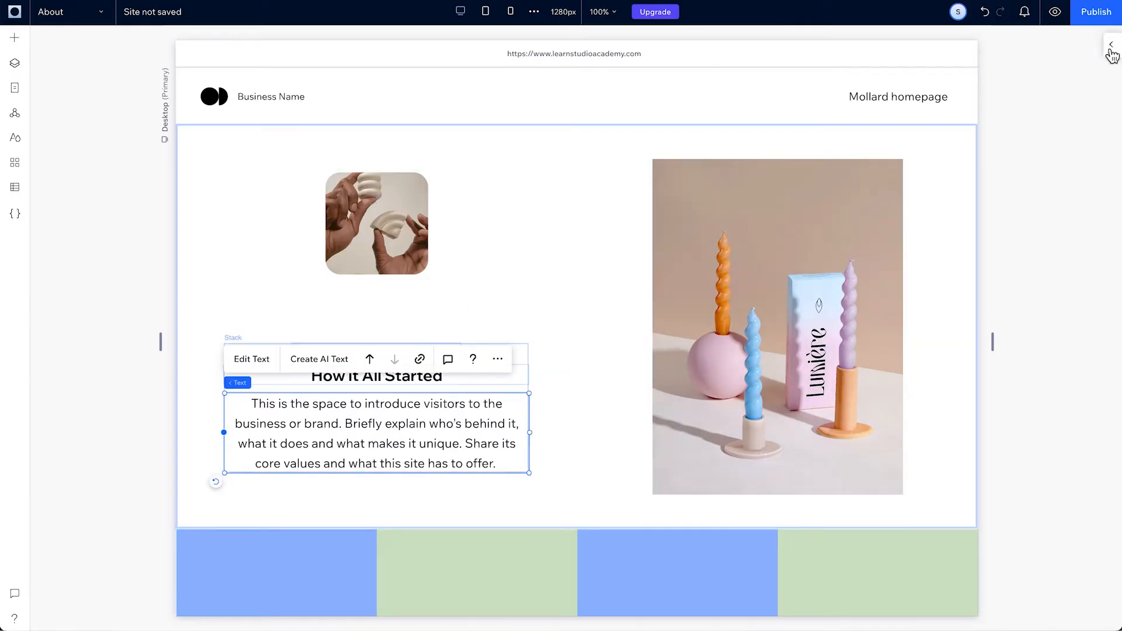
Preview the intro paragraph at Tablet, then give it a 22 px desktop font size
{"action": "left_click", "coordinate": [1112, 43]}
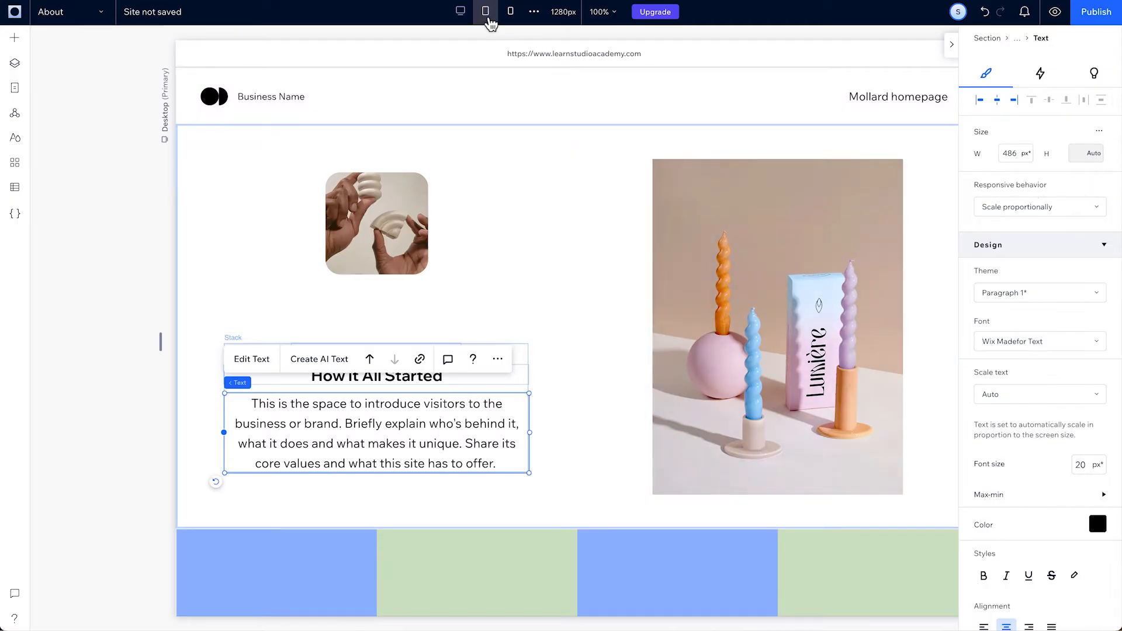
{"action": "left_click", "coordinate": [486, 11]}
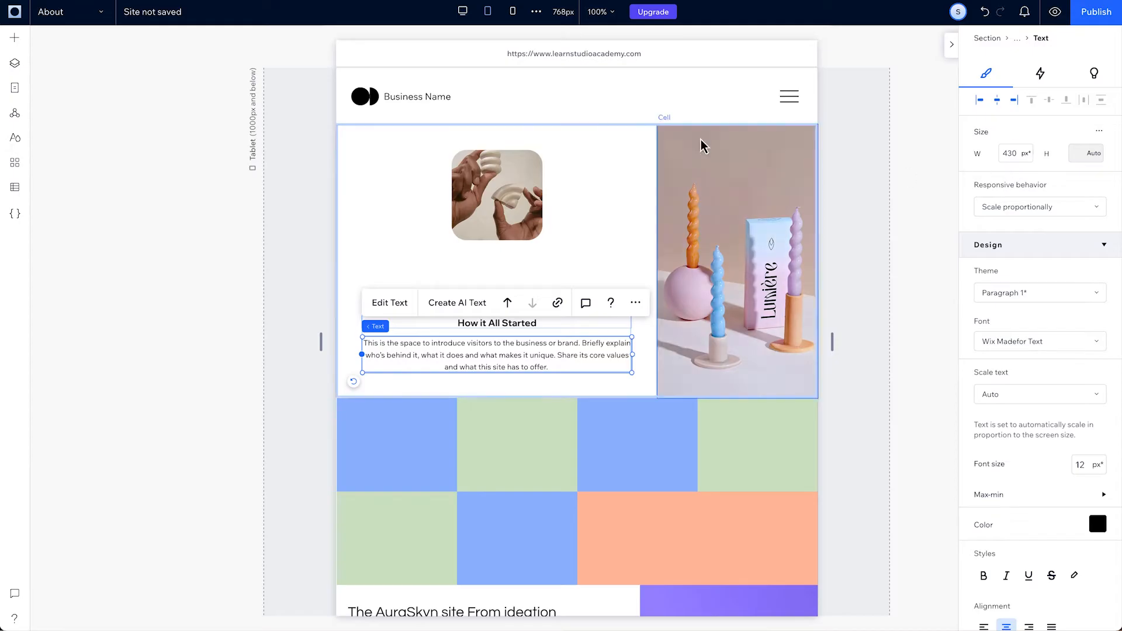
{"action": "left_click", "coordinate": [462, 11]}
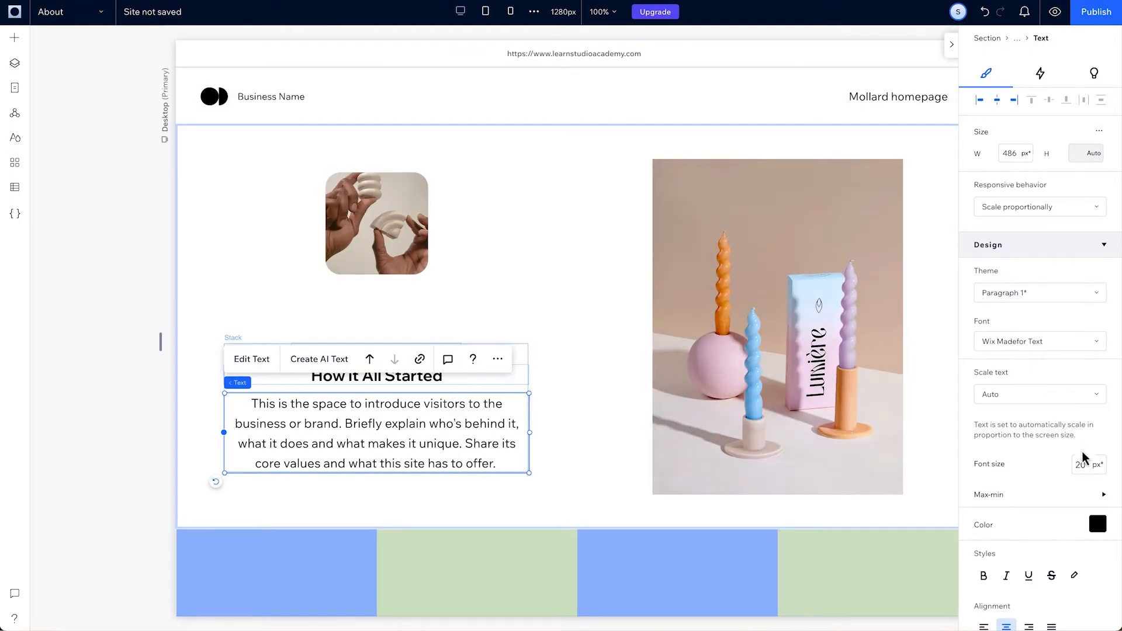
{"action": "type", "text": "30"}
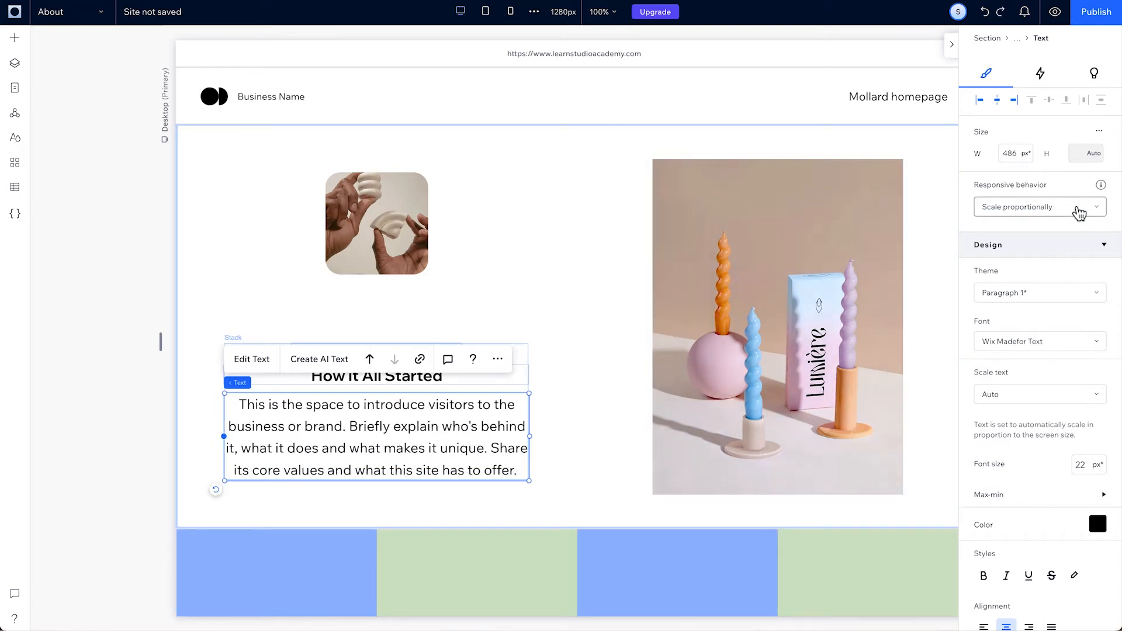
Narrow the canvas width to preview the About text scaling, collapsing the Inspector before and after
{"action": "left_click", "coordinate": [1039, 207]}
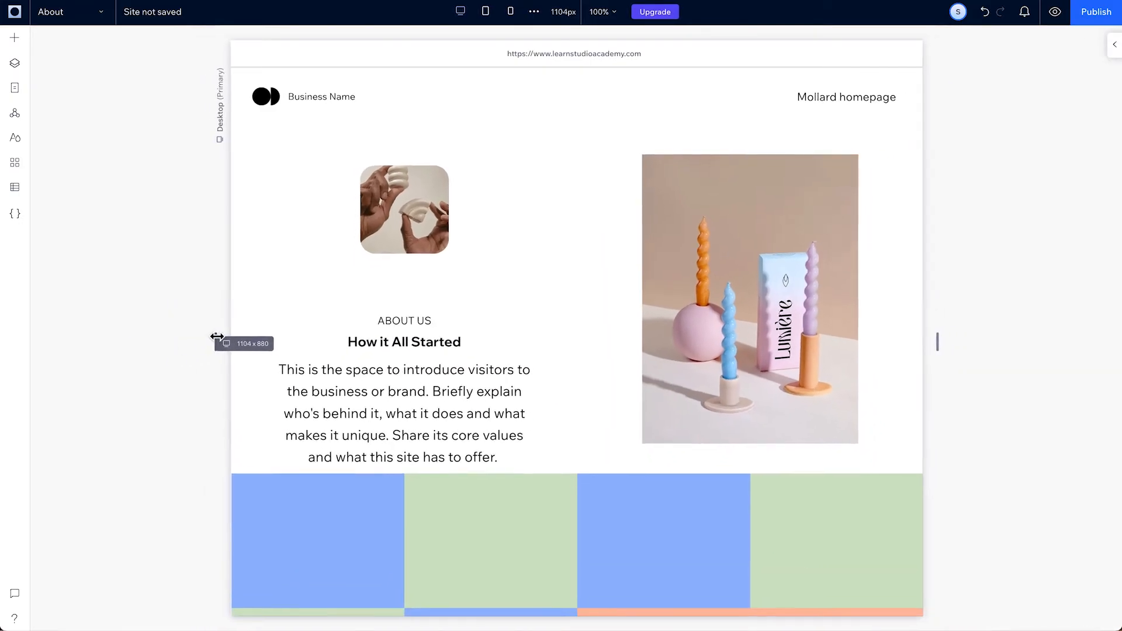
{"action": "left_click_drag", "start_coordinate": [219, 337], "coordinate": [219, 337]}
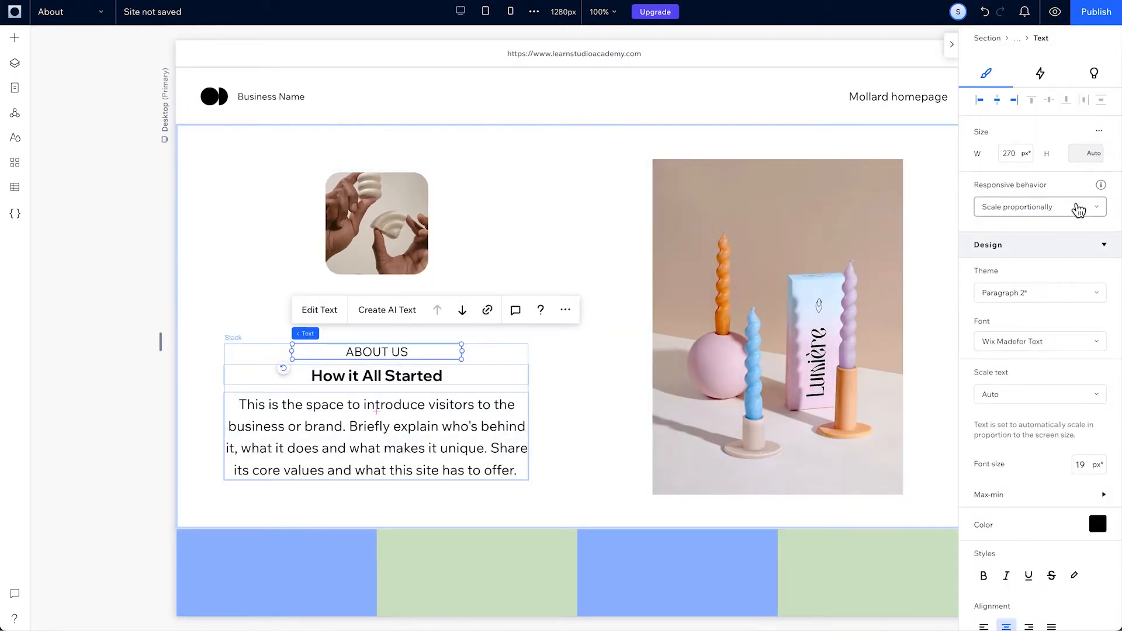
{"action": "left_click", "coordinate": [1040, 206]}
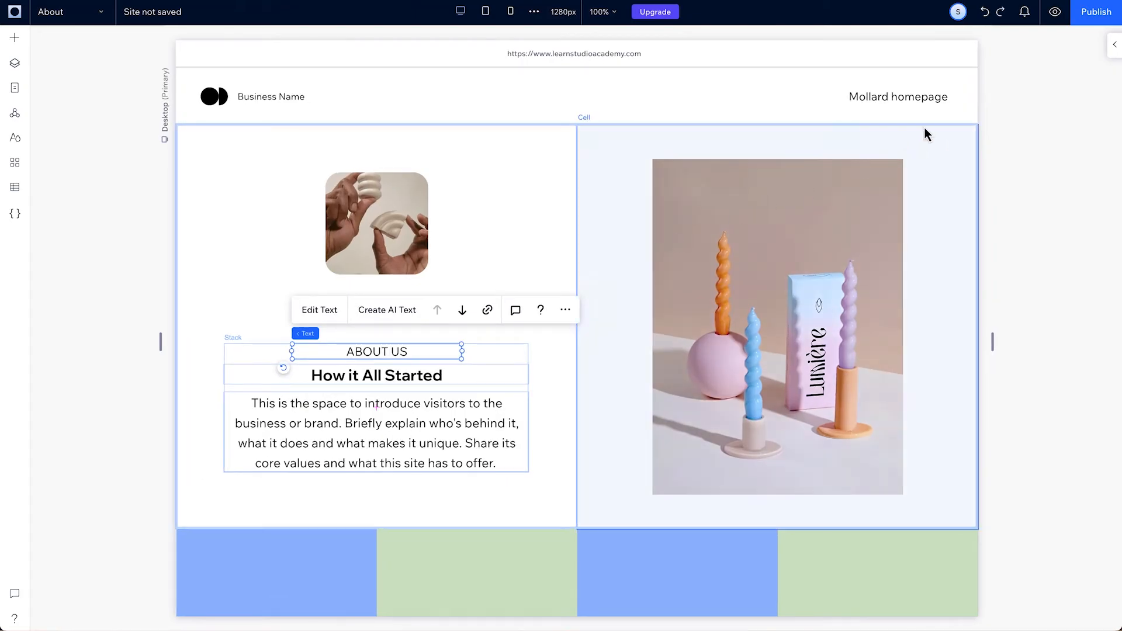
Set the 'How it All Started' heading's responsive behavior to Scale proportionally
{"action": "left_click", "coordinate": [376, 376]}
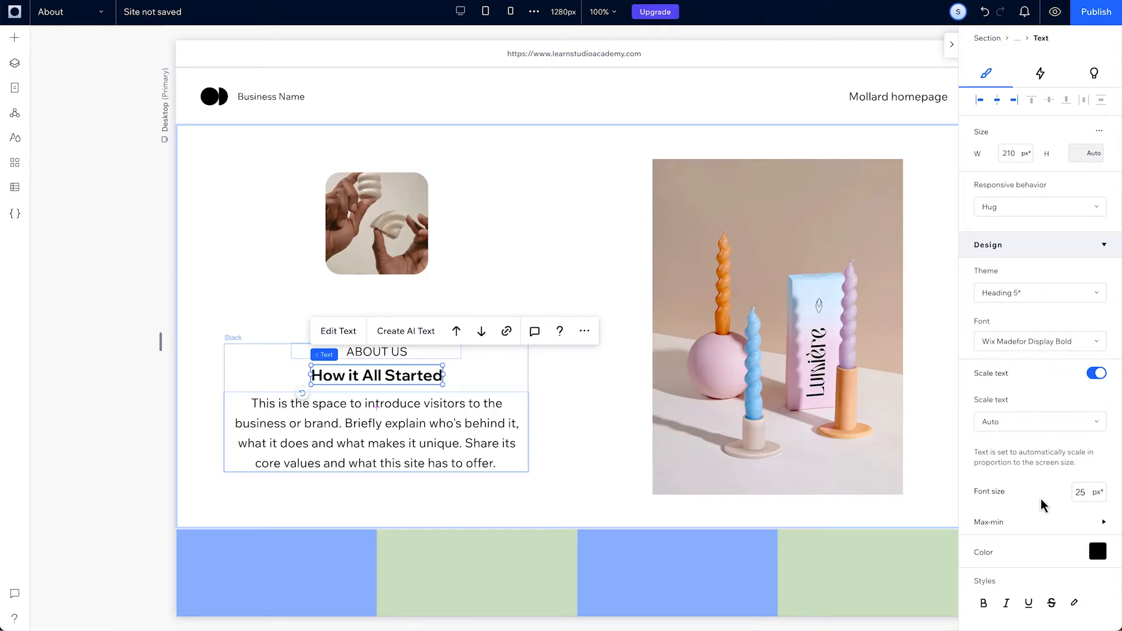
{"action": "scroll", "scroll_direction": "down", "scroll_amount": 3}
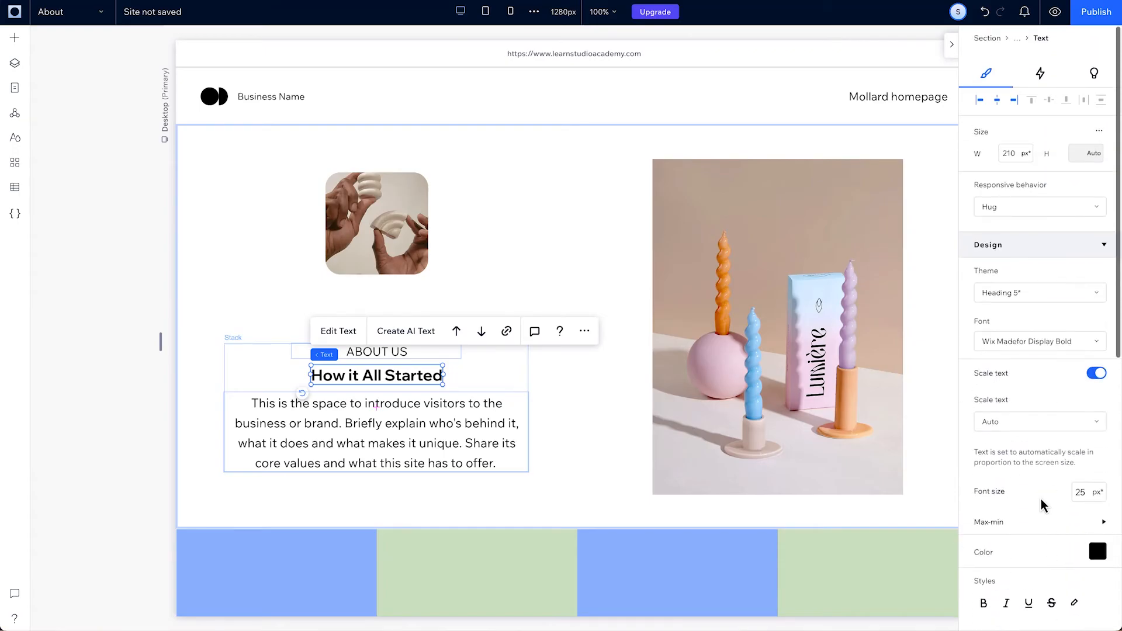
{"action": "left_click", "coordinate": [1040, 207]}
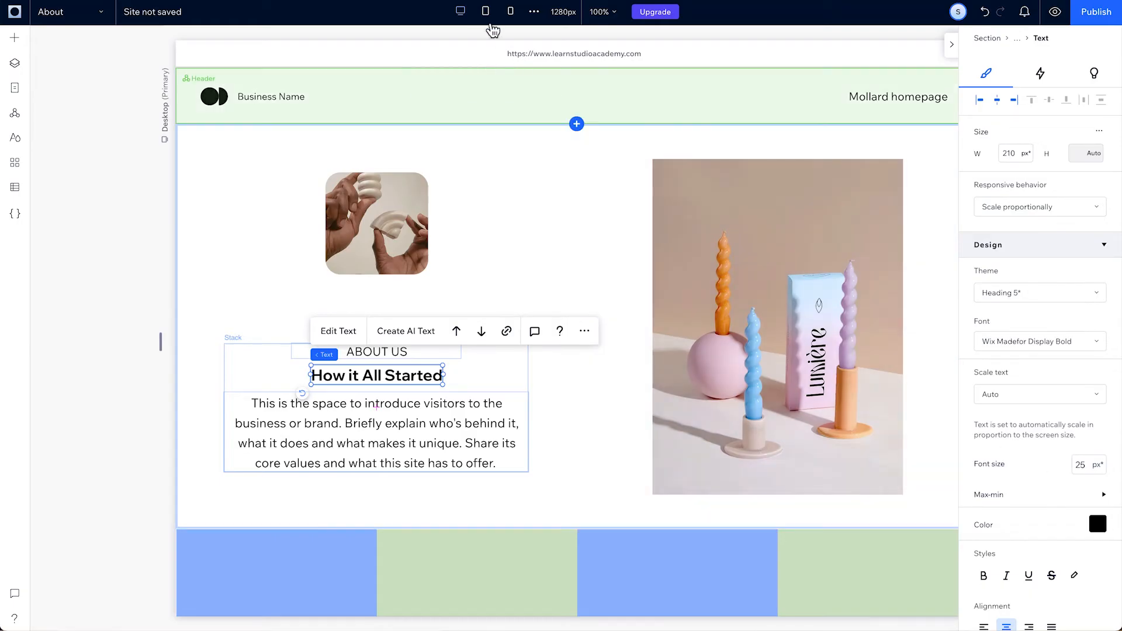
Give the heading a 35 px Max-min maximum and drag the canvas narrower to test it
{"action": "left_click", "coordinate": [486, 11]}
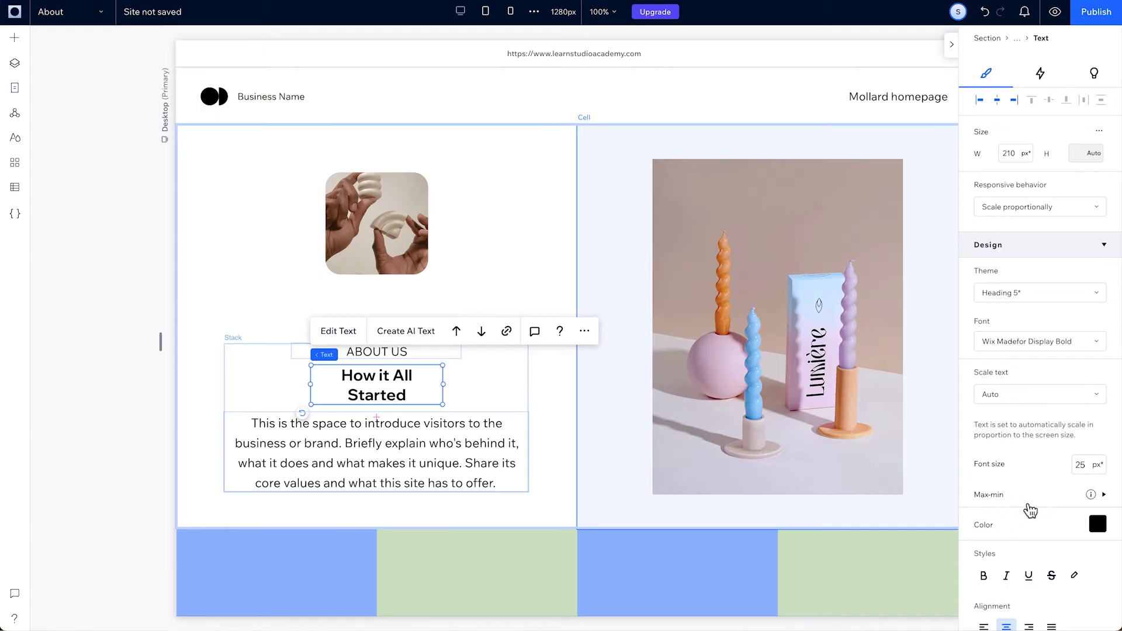
{"action": "left_click", "coordinate": [1104, 494]}
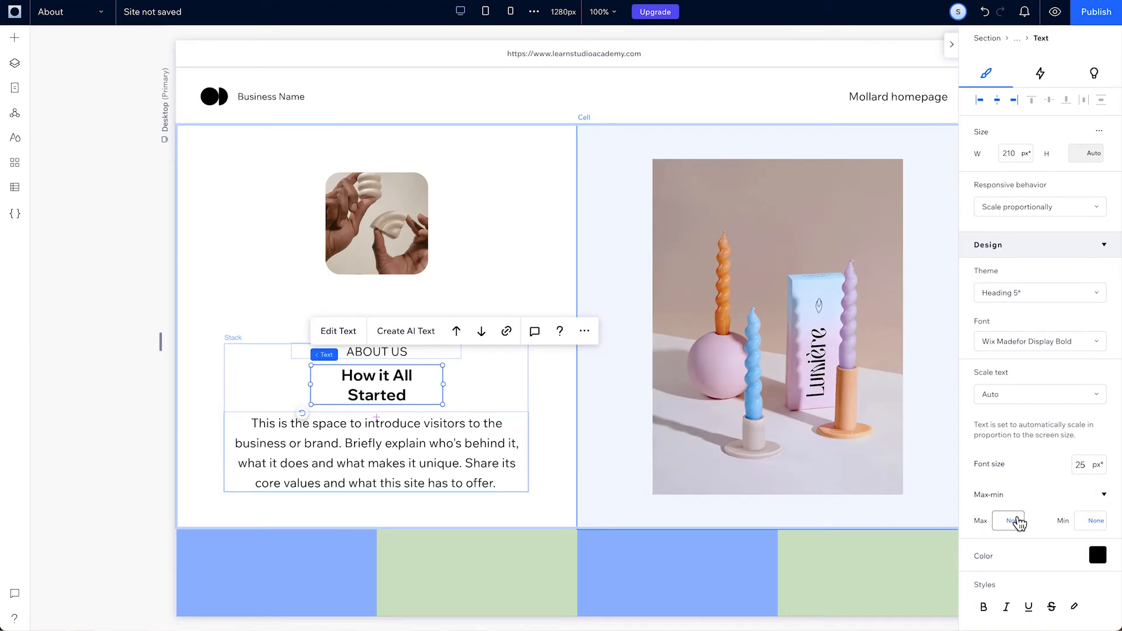
{"action": "left_click", "coordinate": [1007, 521]}
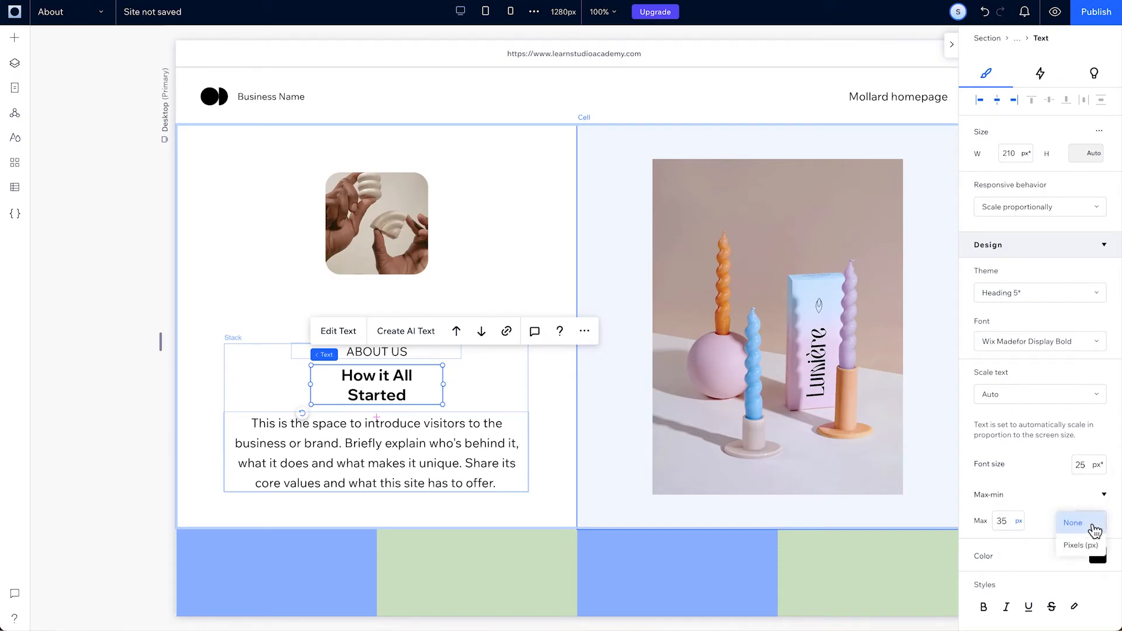
{"action": "left_click", "coordinate": [1083, 546]}
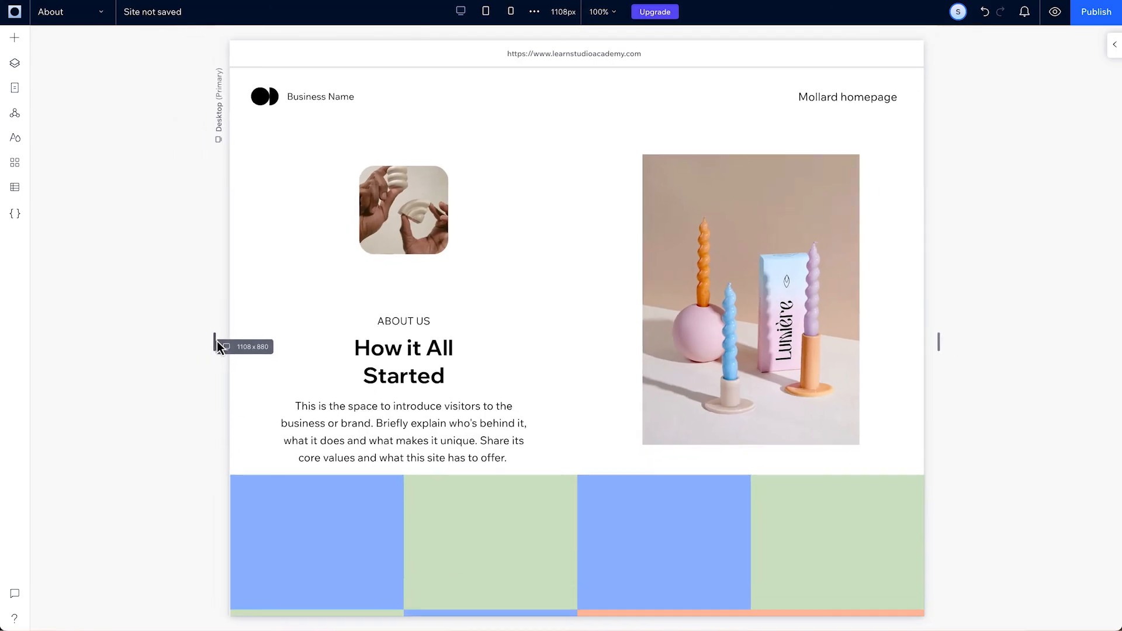
{"action": "left_click_drag", "start_coordinate": [214, 341], "coordinate": [97, 337]}
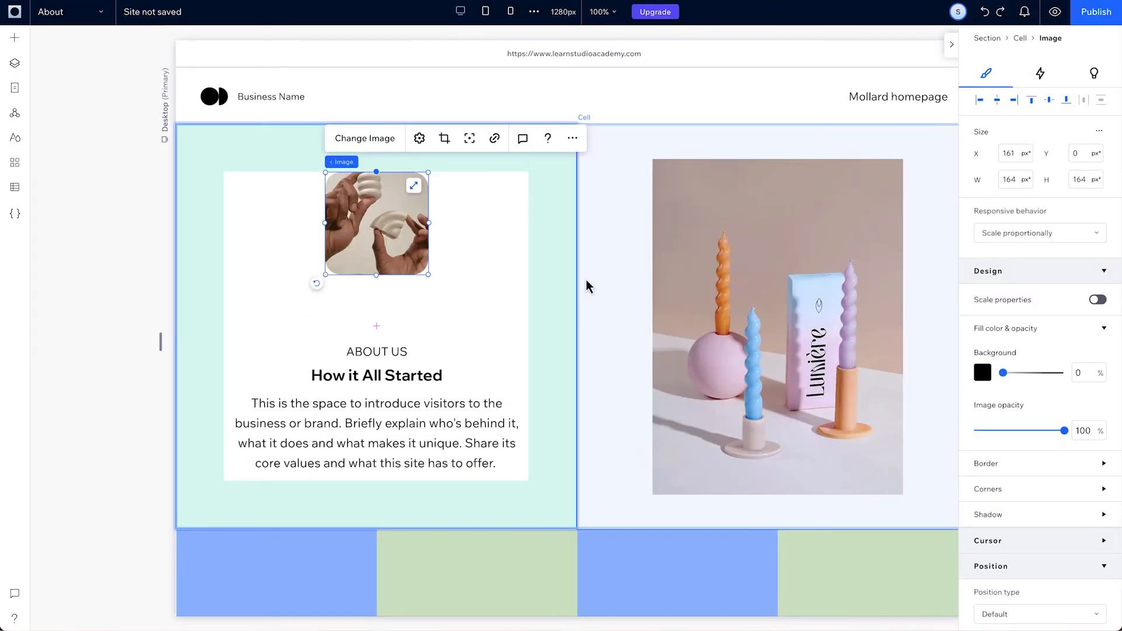
Drag the ABOUT US label out of its stack and drop it above the heading
{"action": "left_click", "coordinate": [376, 352]}
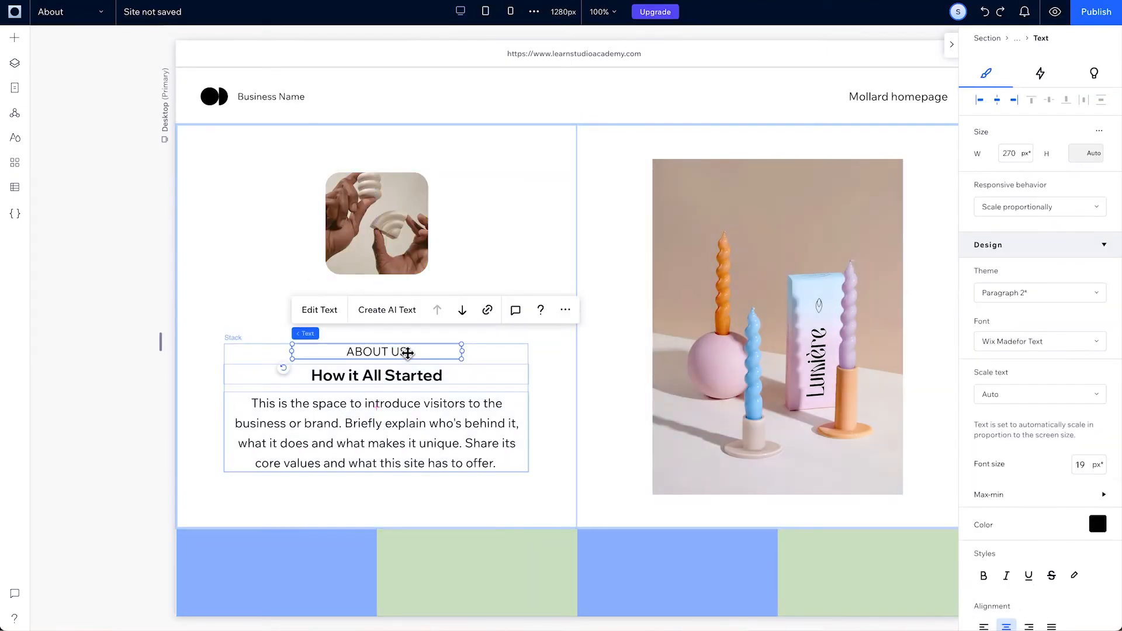
{"action": "left_click_drag", "start_coordinate": [408, 351], "coordinate": [595, 351]}
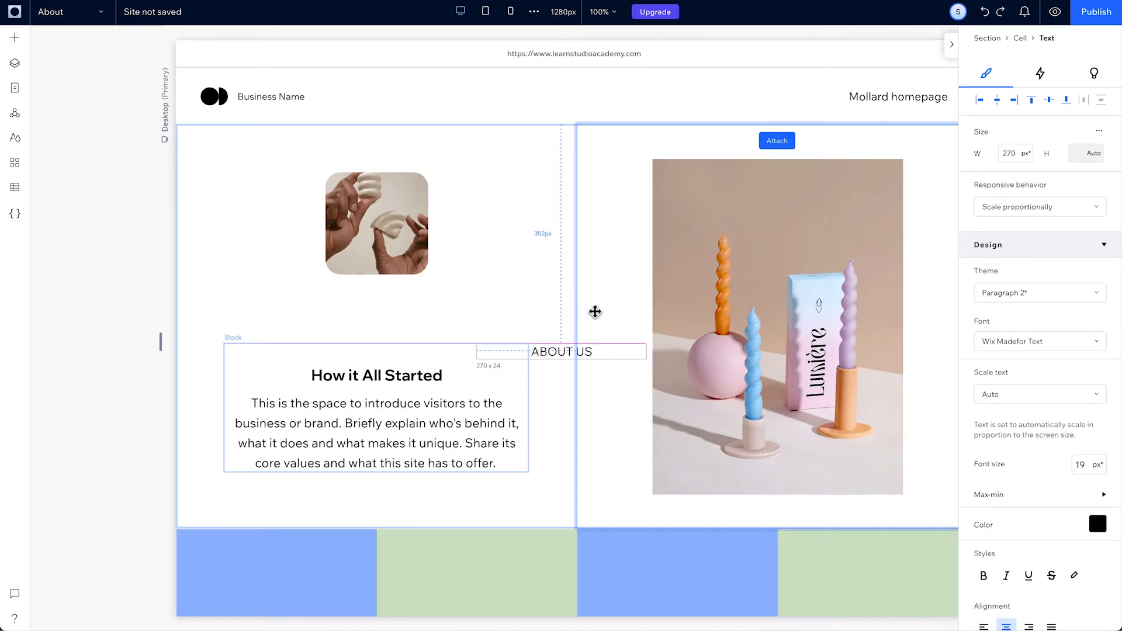
{"action": "left_click", "coordinate": [562, 351]}
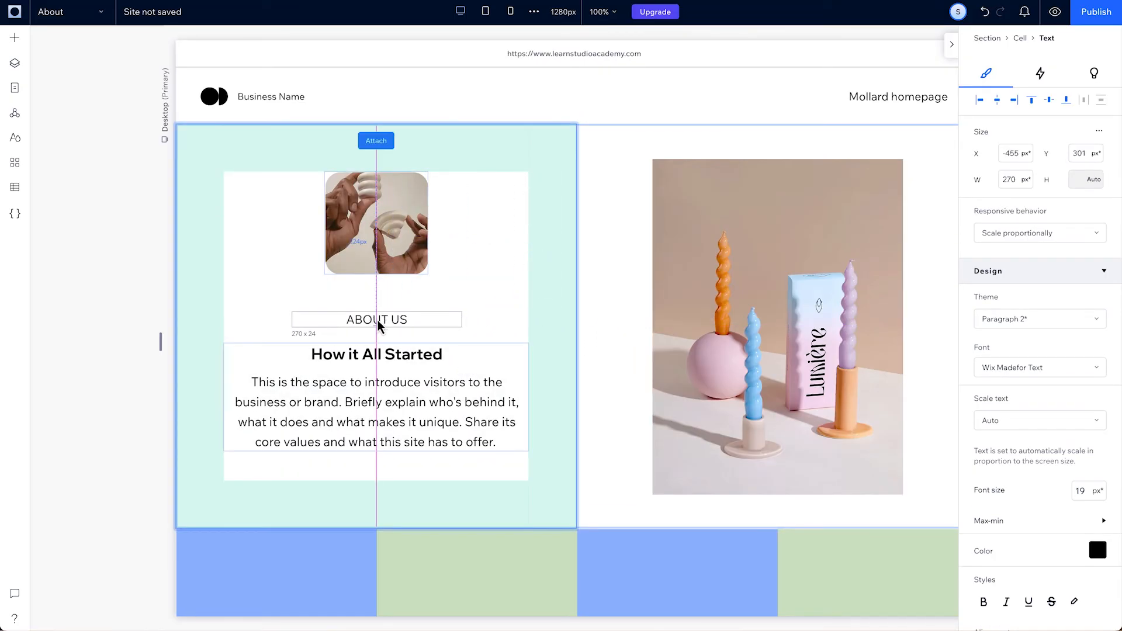
{"action": "left_click", "coordinate": [376, 320]}
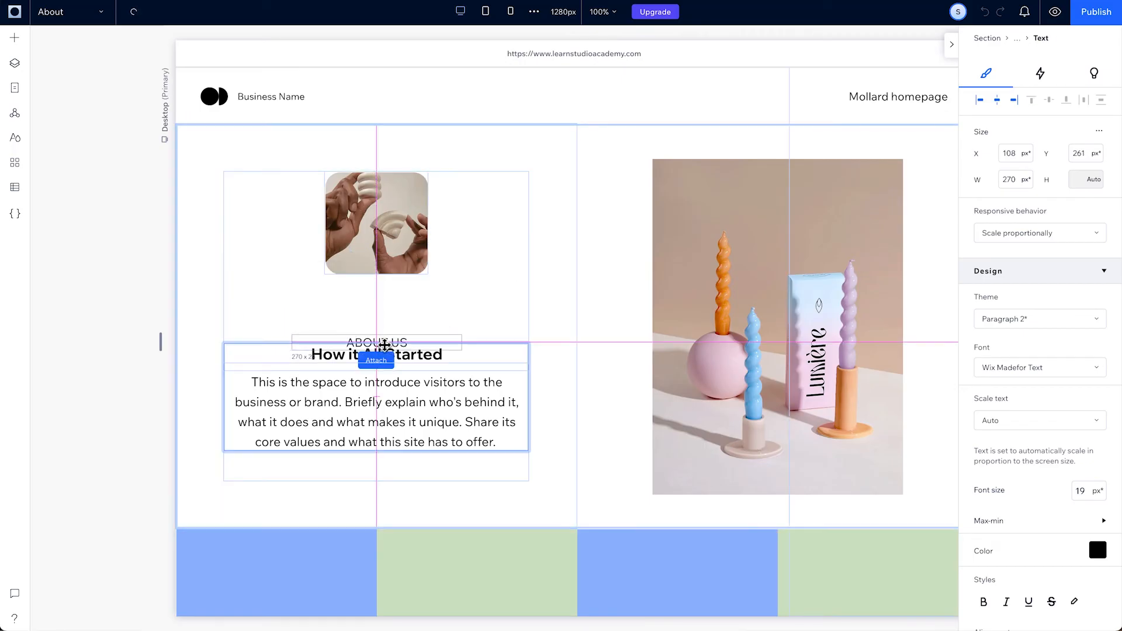
{"action": "left_click", "coordinate": [377, 223]}
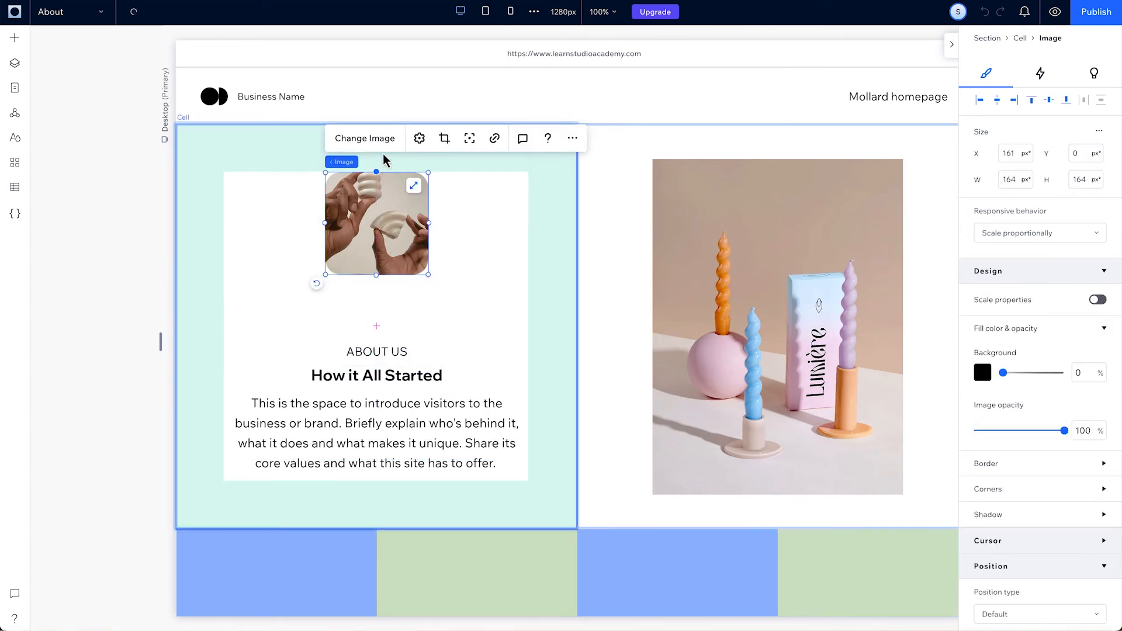
Swap the hands photo for an abstract shapes picture and set its width to 250
{"action": "left_click", "coordinate": [364, 138]}
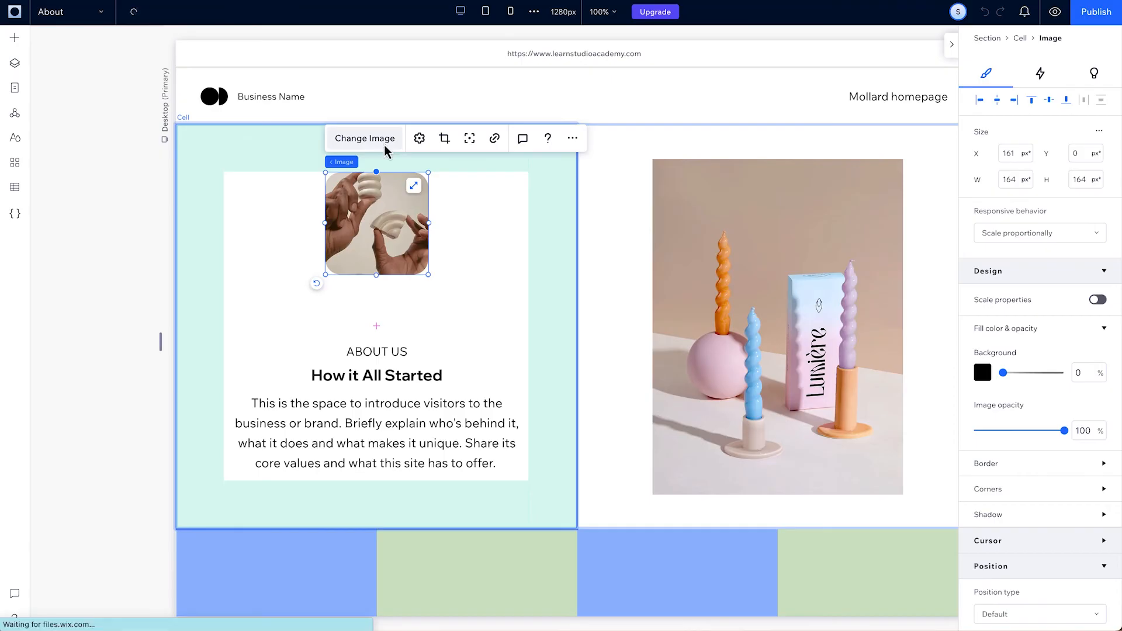
{"action": "left_click", "coordinate": [364, 138]}
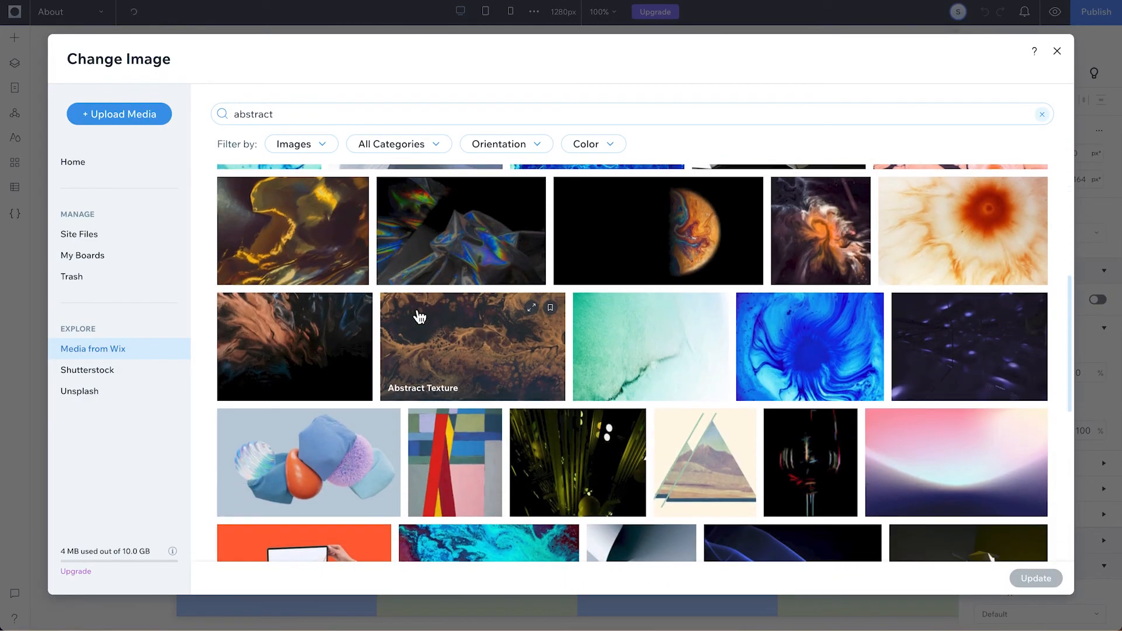
{"action": "left_click", "coordinate": [308, 465]}
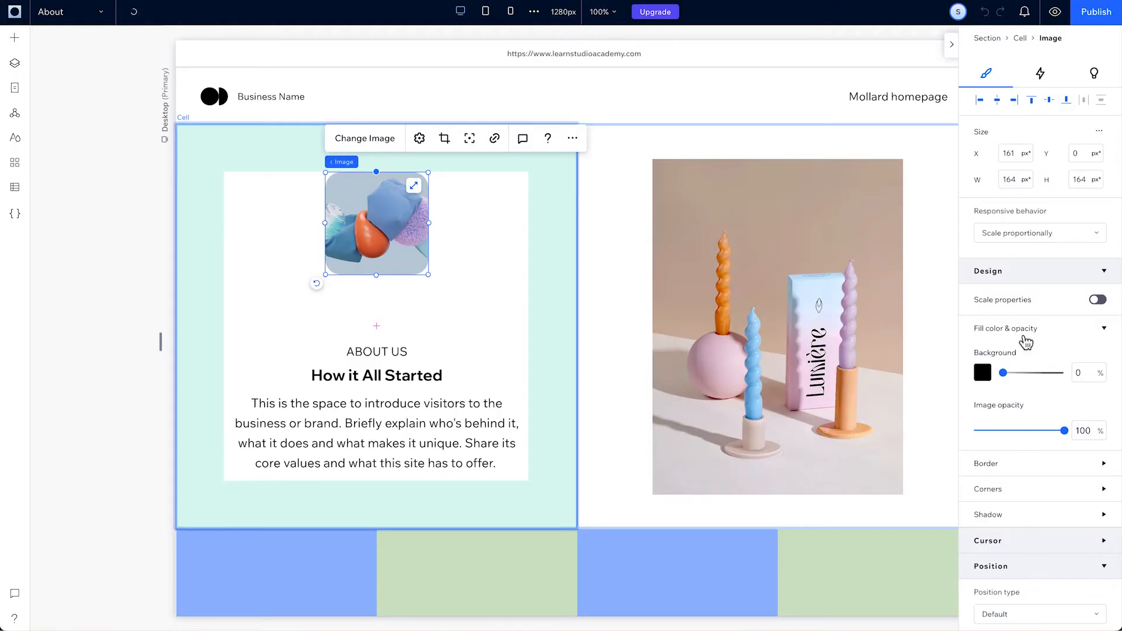
{"action": "left_click", "coordinate": [1012, 179]}
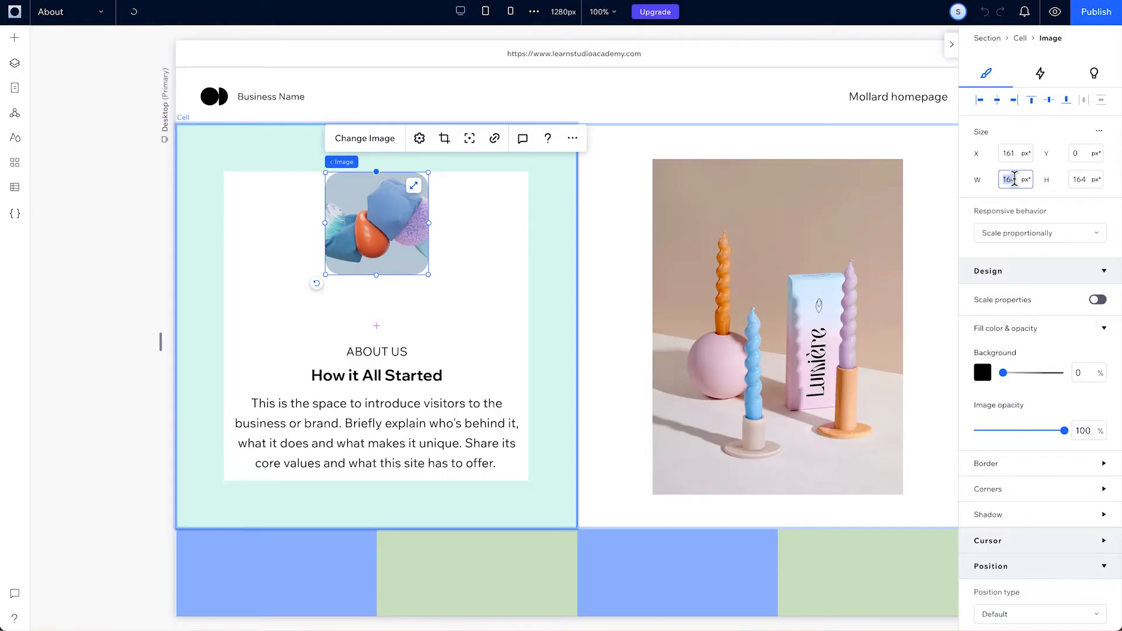
{"action": "type", "text": "250"}
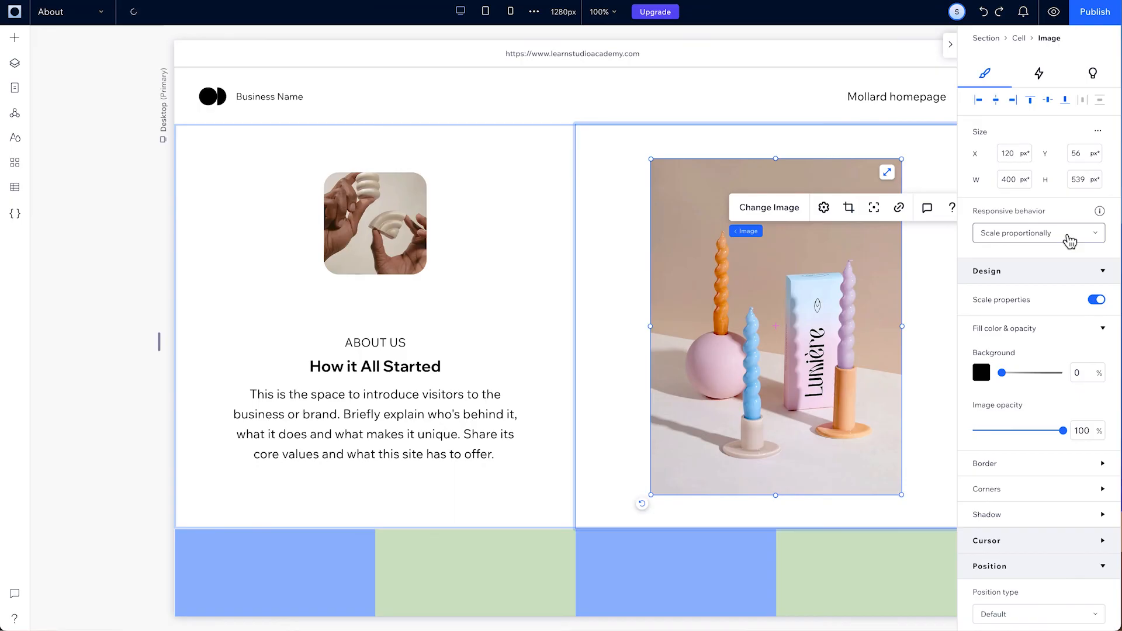
Set the candle image's Responsive behavior to Stretch in the Inspector dropdown
{"action": "left_click", "coordinate": [1037, 233]}
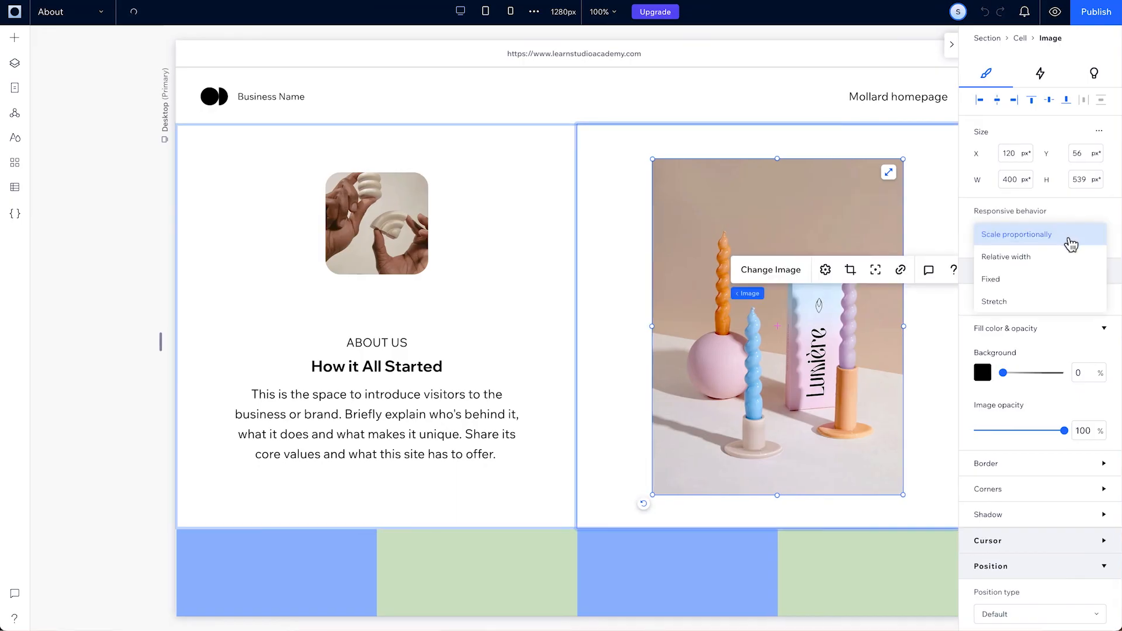
{"action": "left_click", "coordinate": [990, 279]}
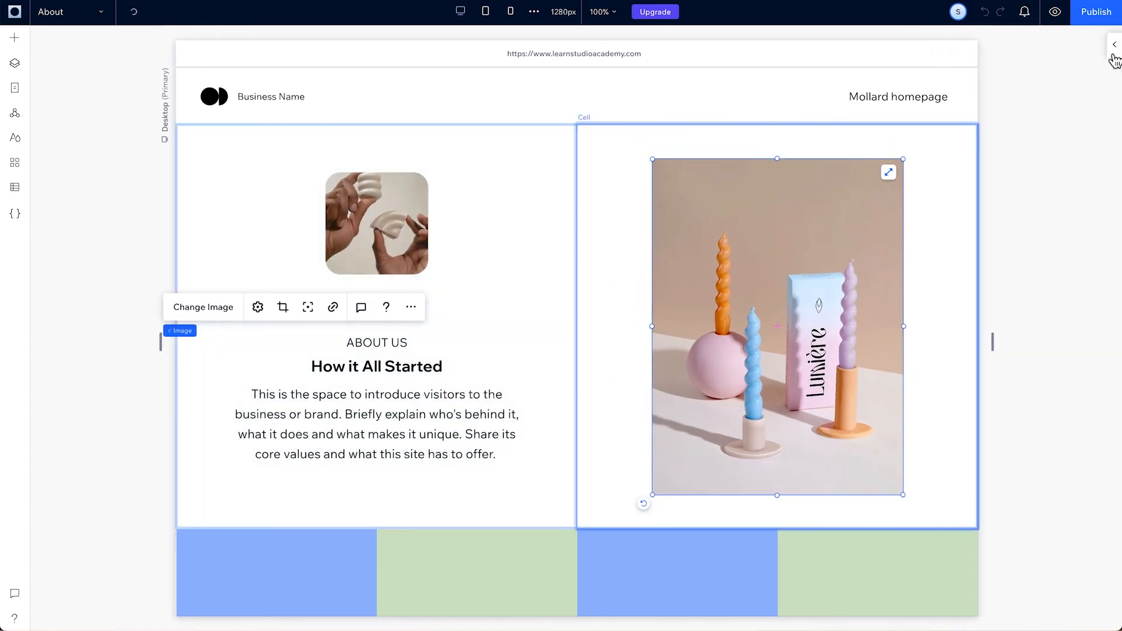
{"action": "left_click", "coordinate": [1116, 43]}
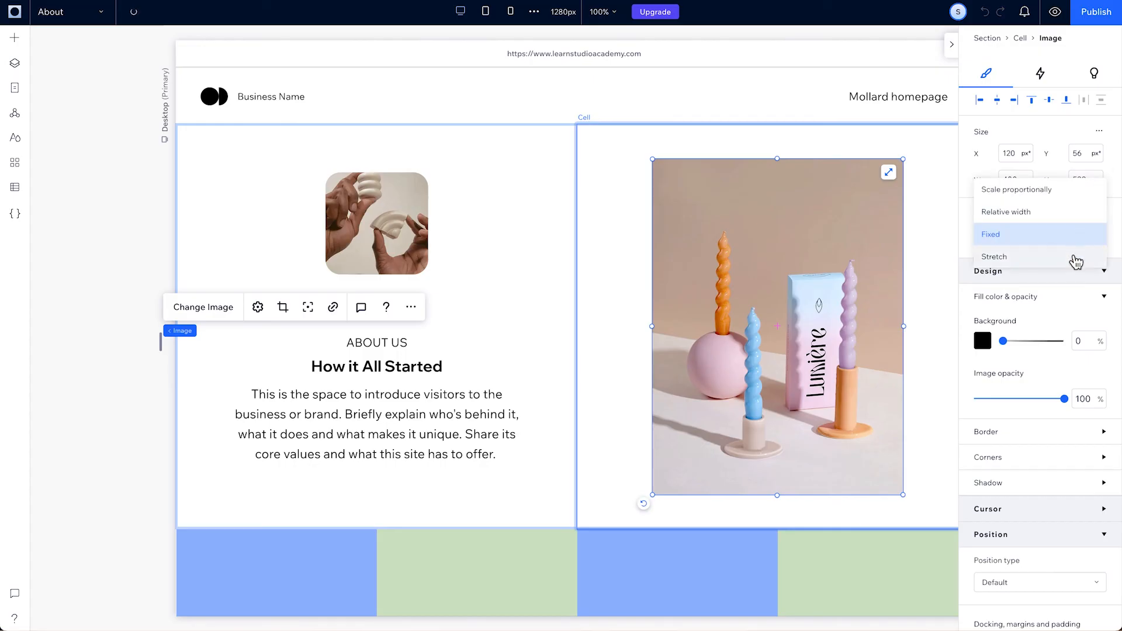
{"action": "left_click", "coordinate": [994, 257]}
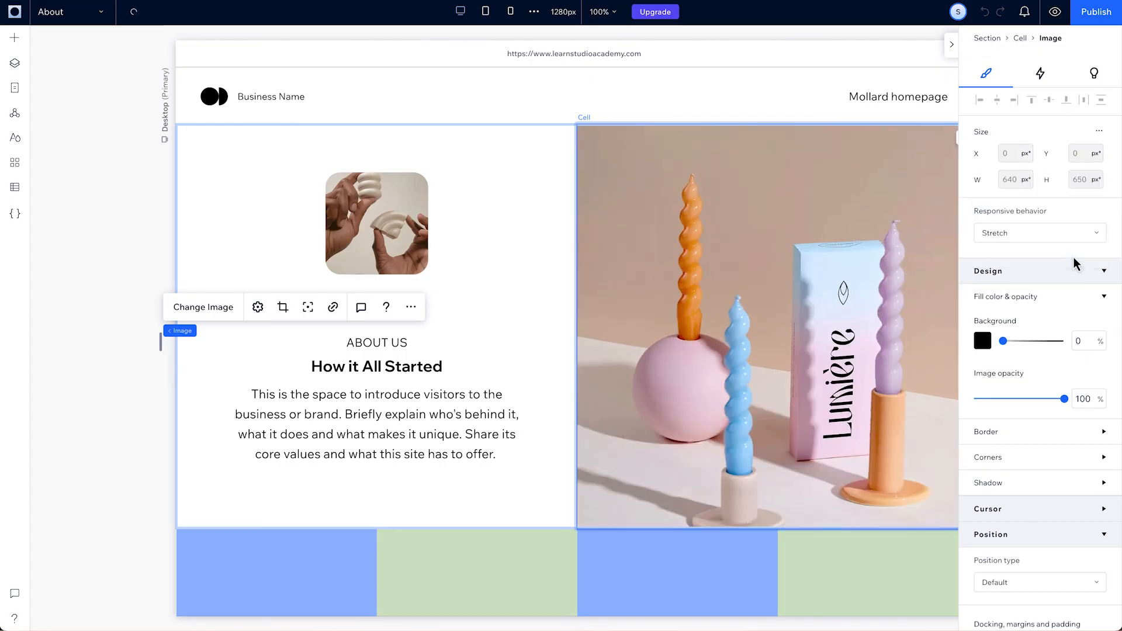
{"action": "mouse_move", "coordinate": [1055, 12]}
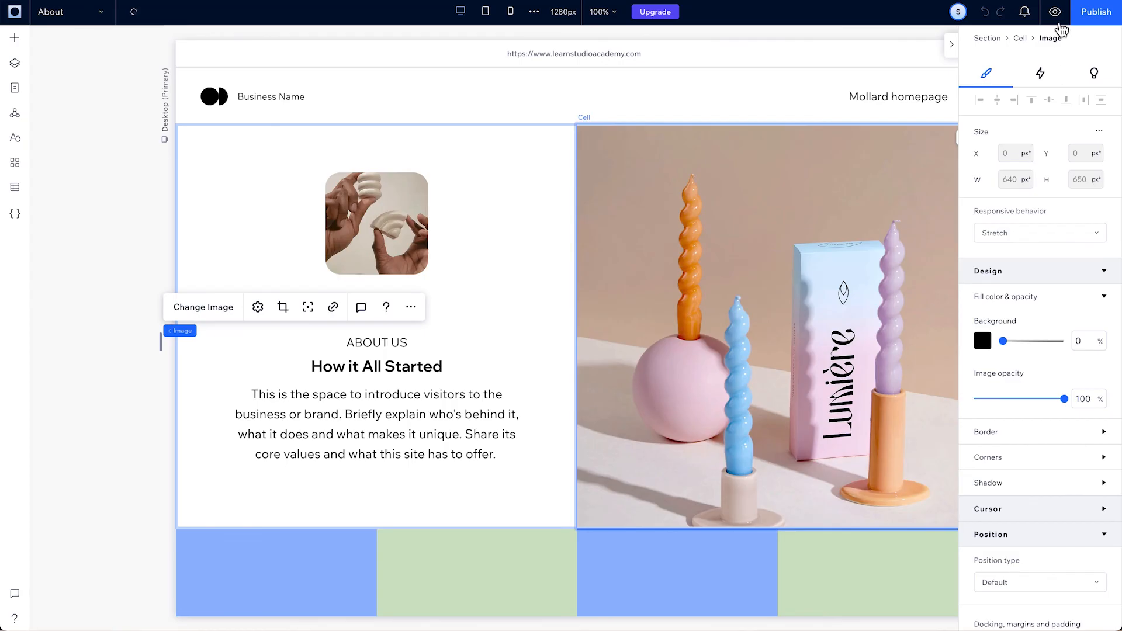